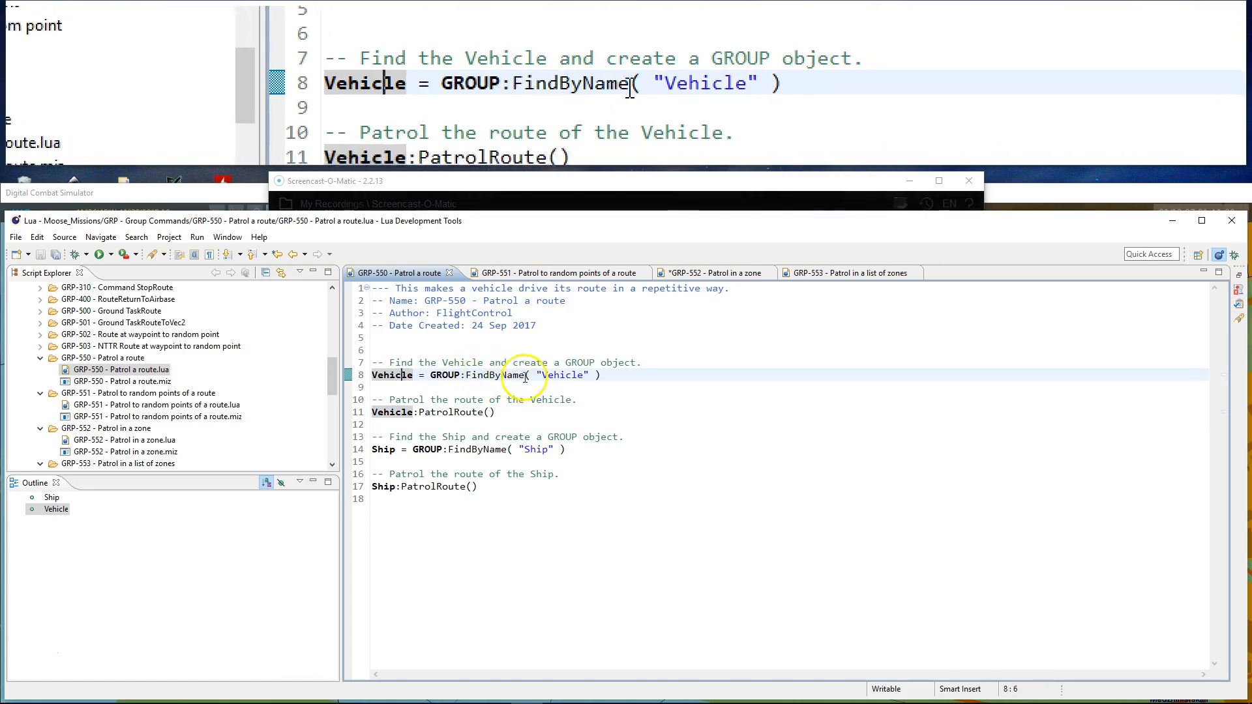
Step: Zoom the F10 map in on the patrol vehicle parked beside the Batumi runway
click(495, 412)
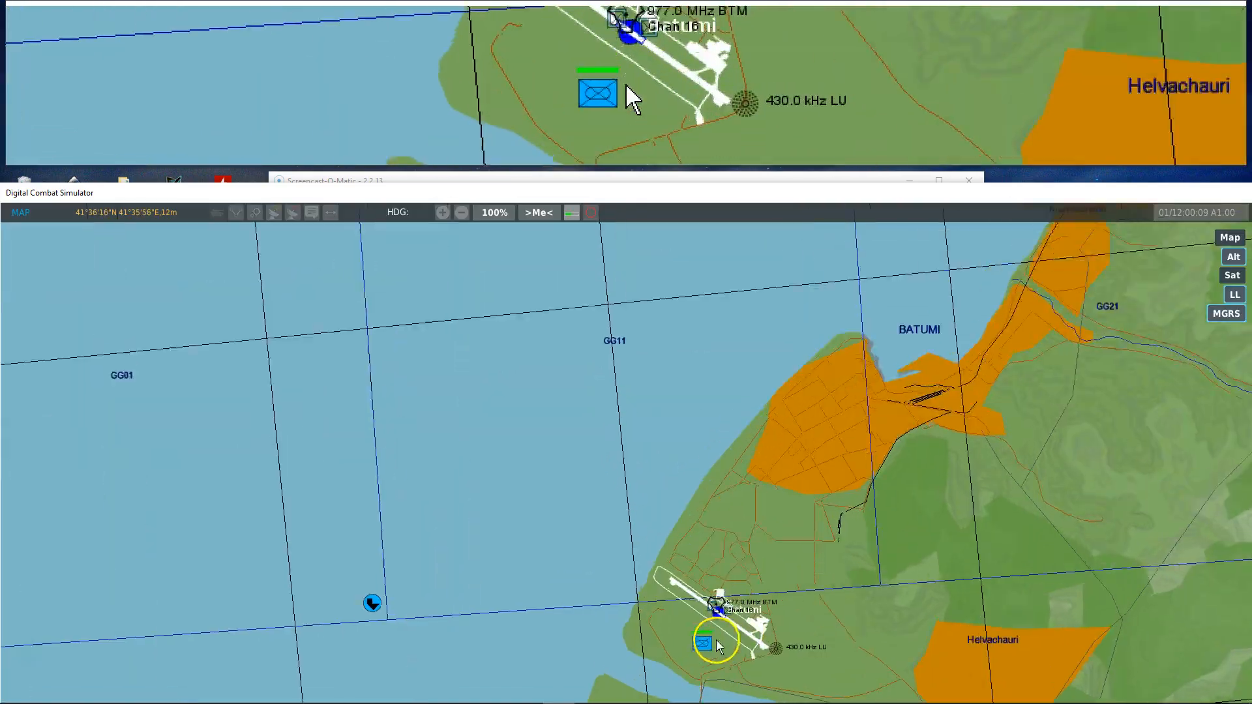
scroll(up, 3)
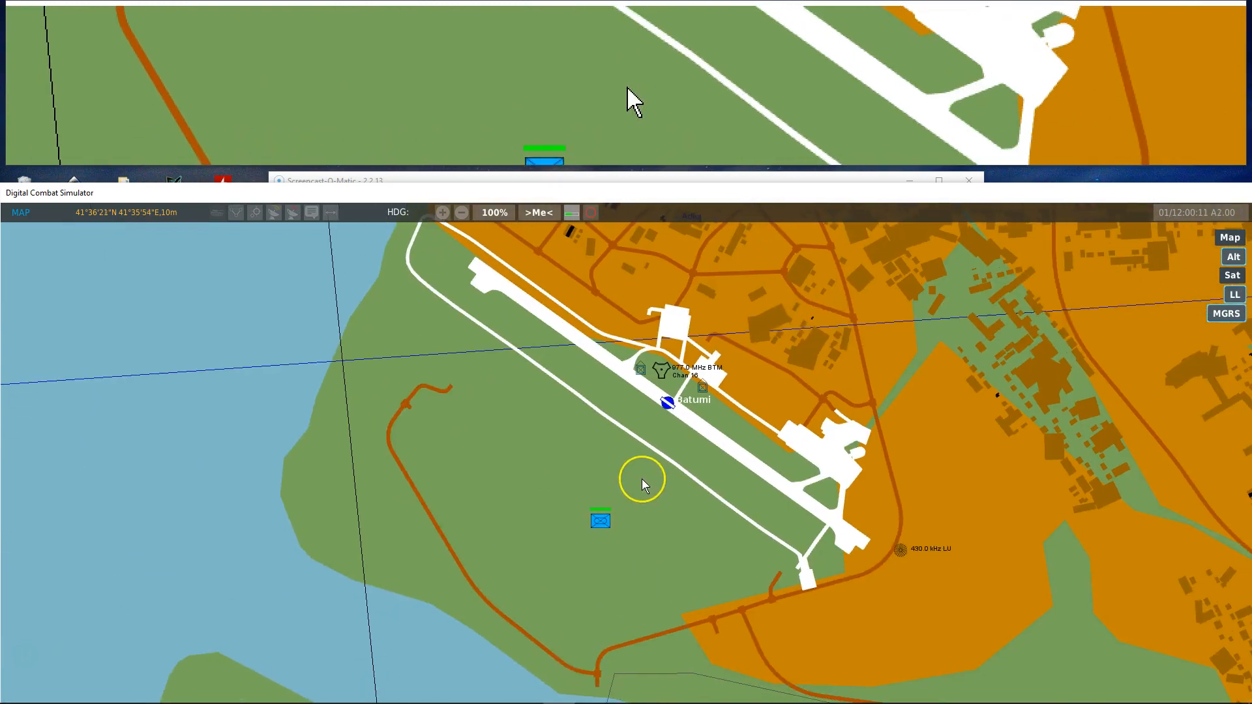